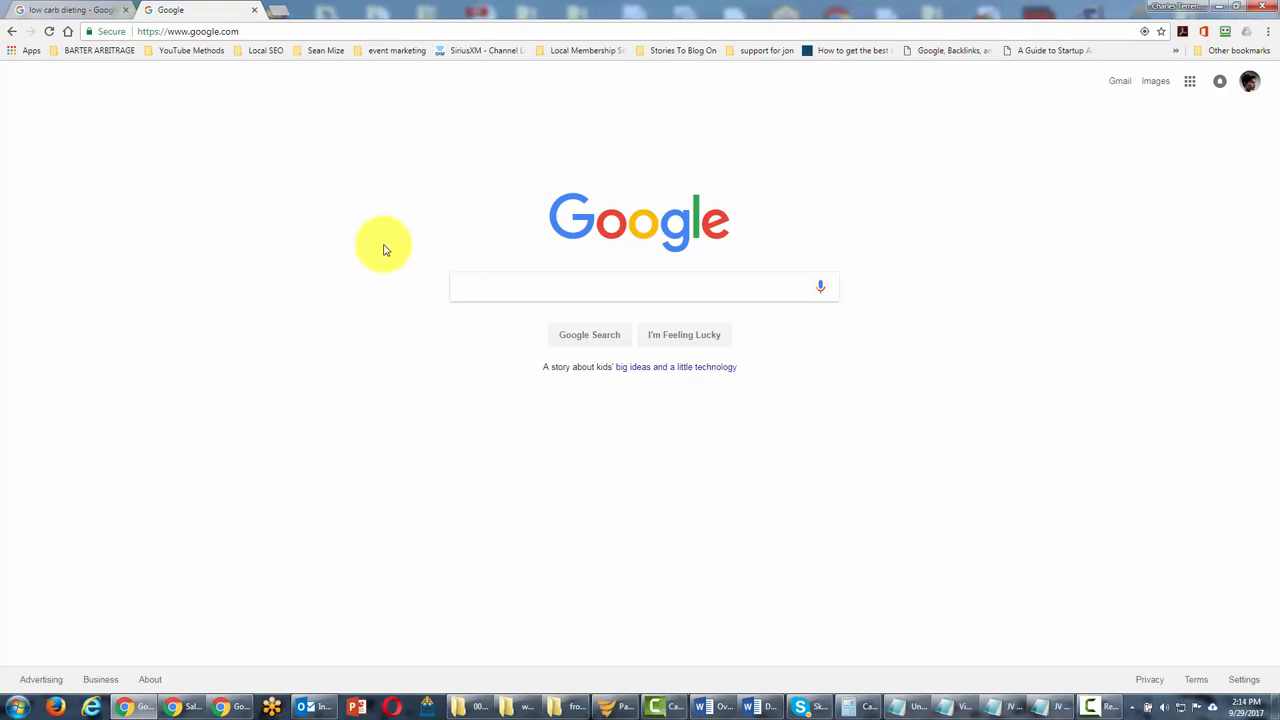
pyautogui.moveTo(400, 243)
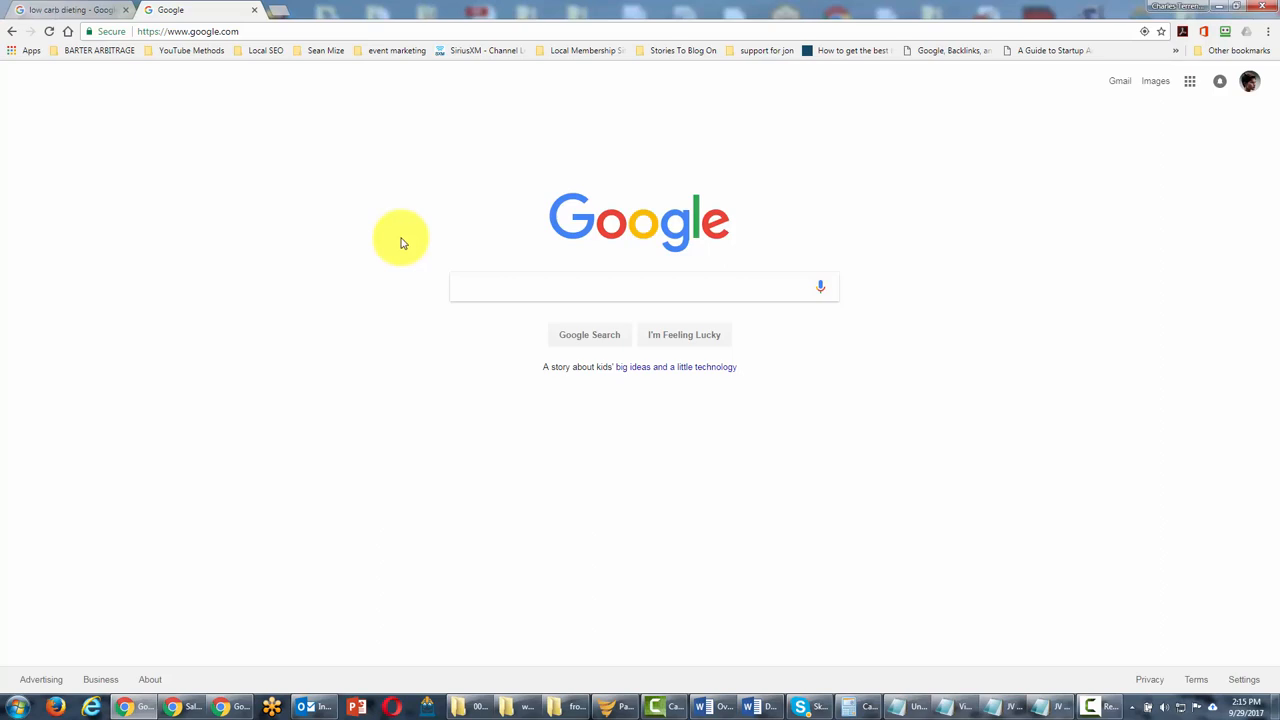
pyautogui.moveTo(398, 247)
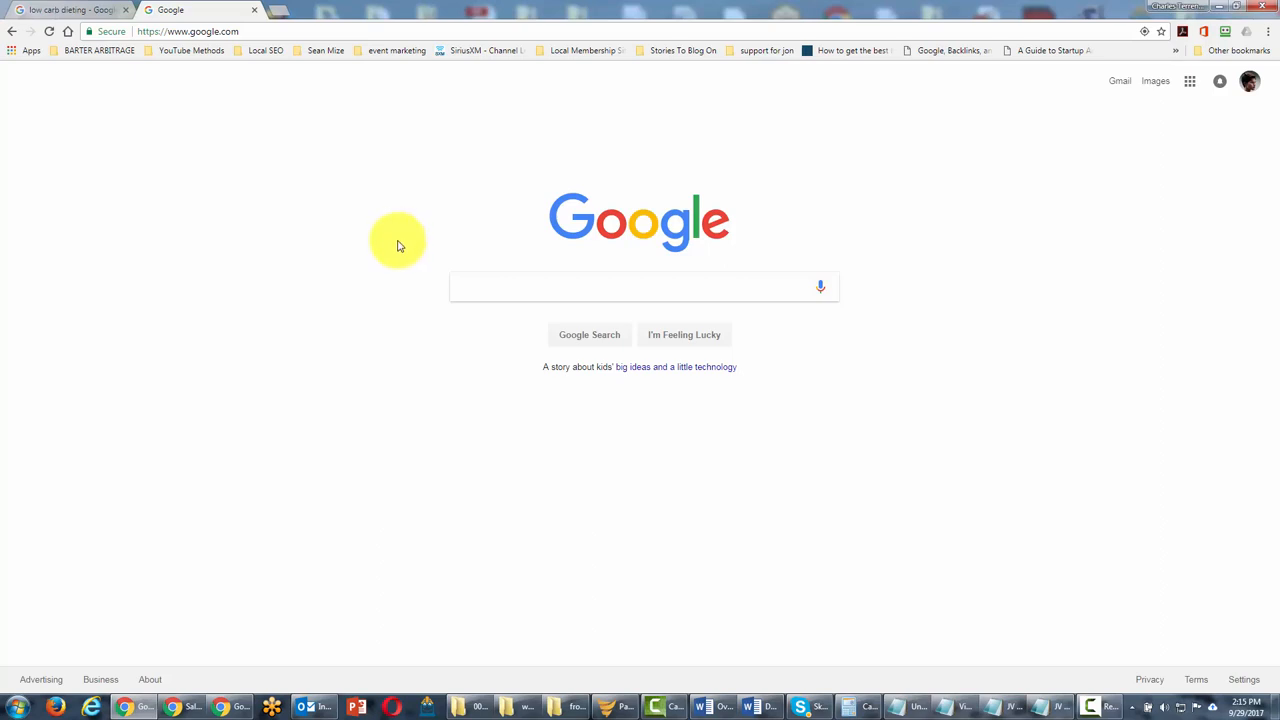
pyautogui.moveTo(404, 235)
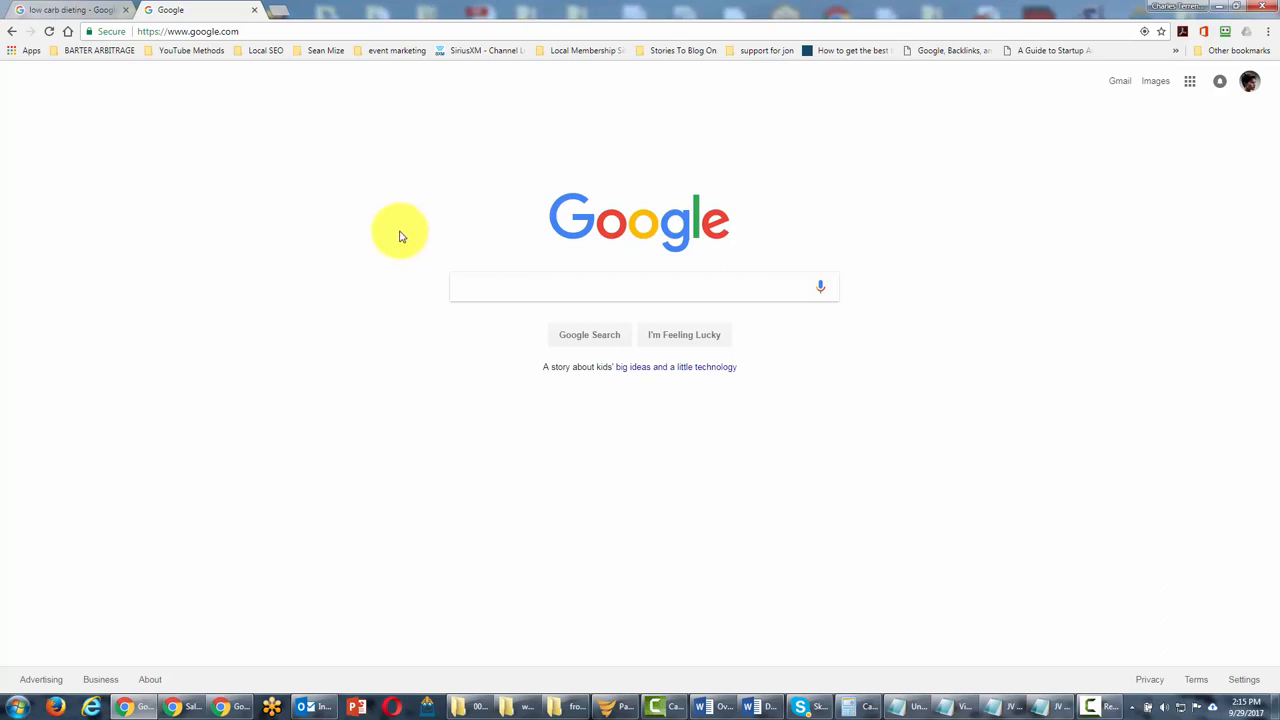
pyautogui.moveTo(1220, 360)
pyautogui.write('dog training')
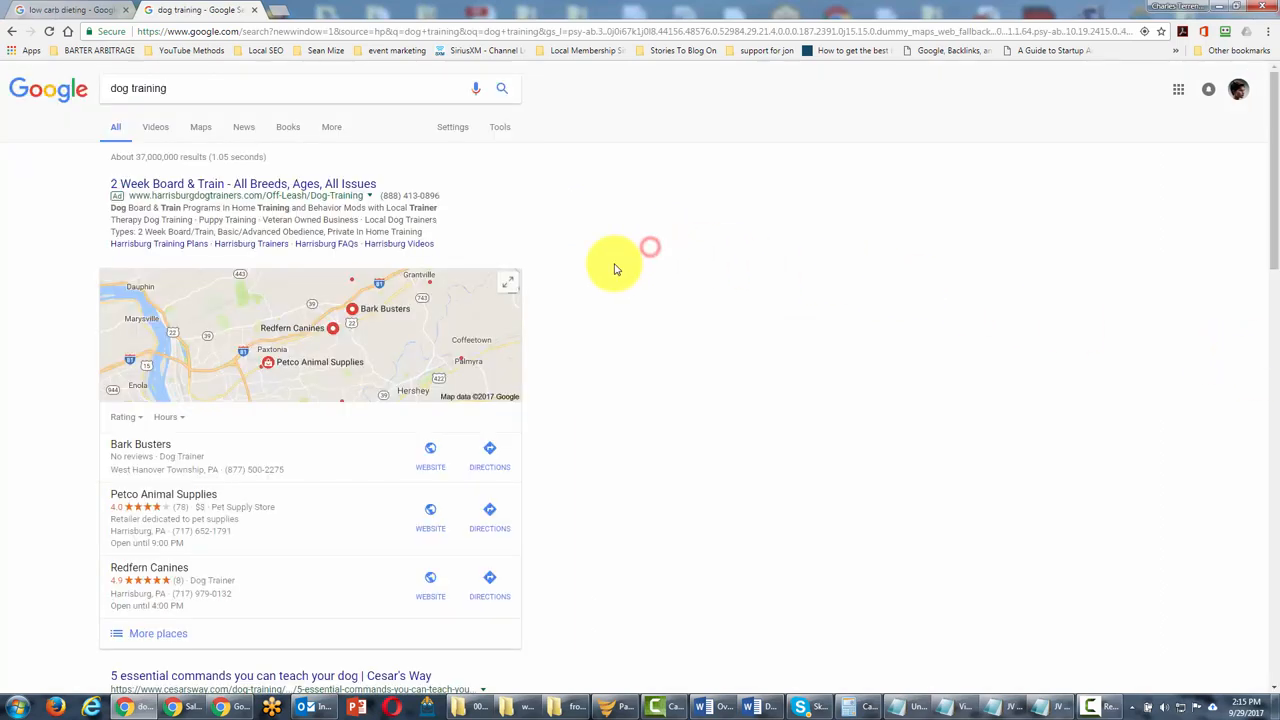
pyautogui.scroll(-3)
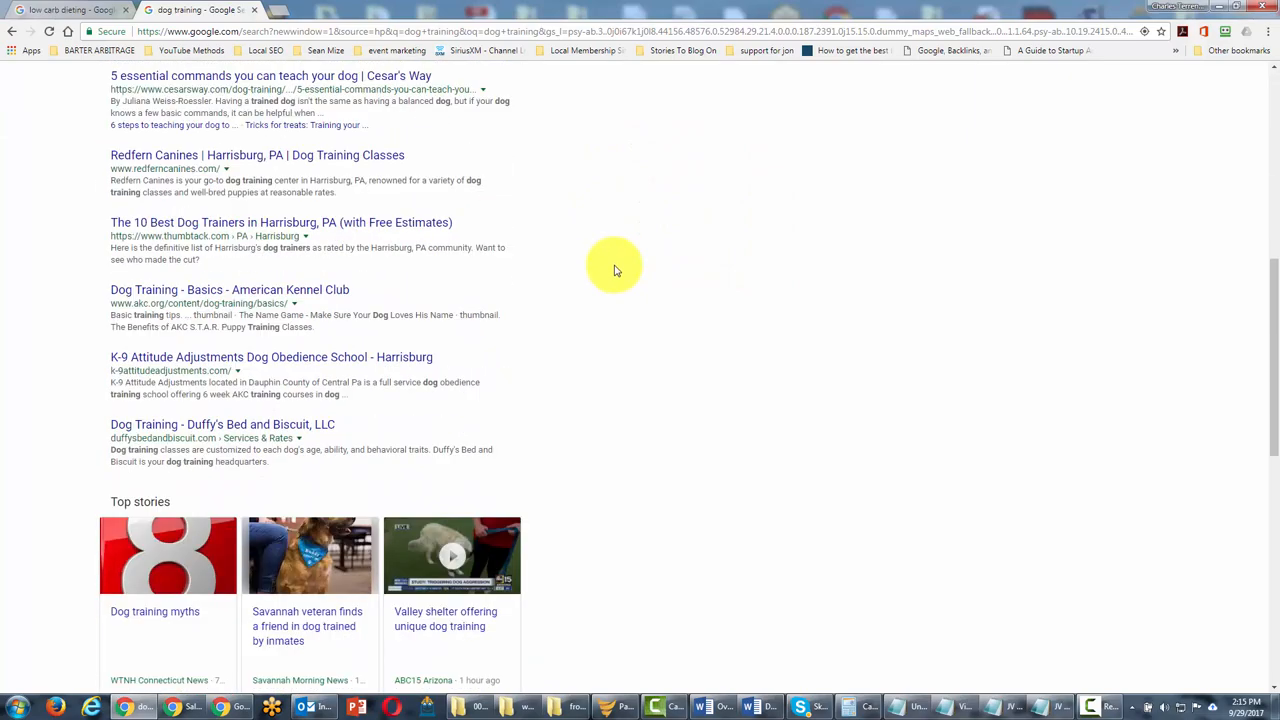
pyautogui.scroll(-3)
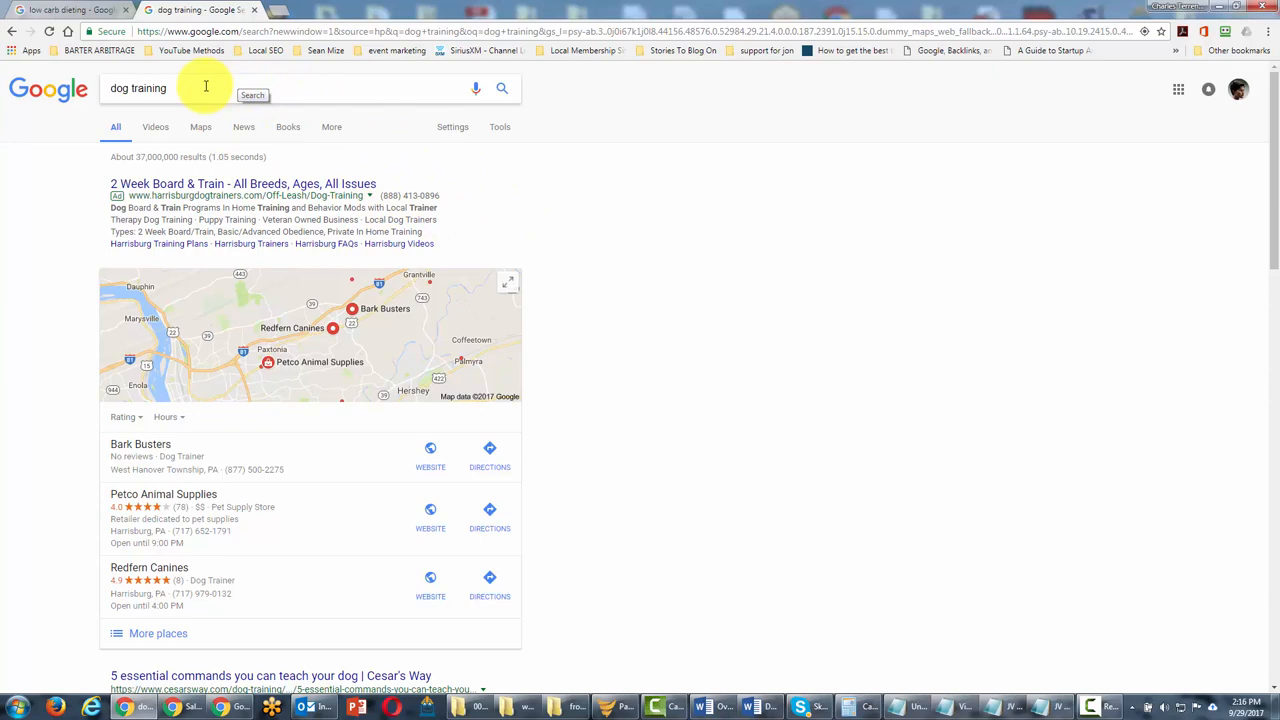
pyautogui.write('1')
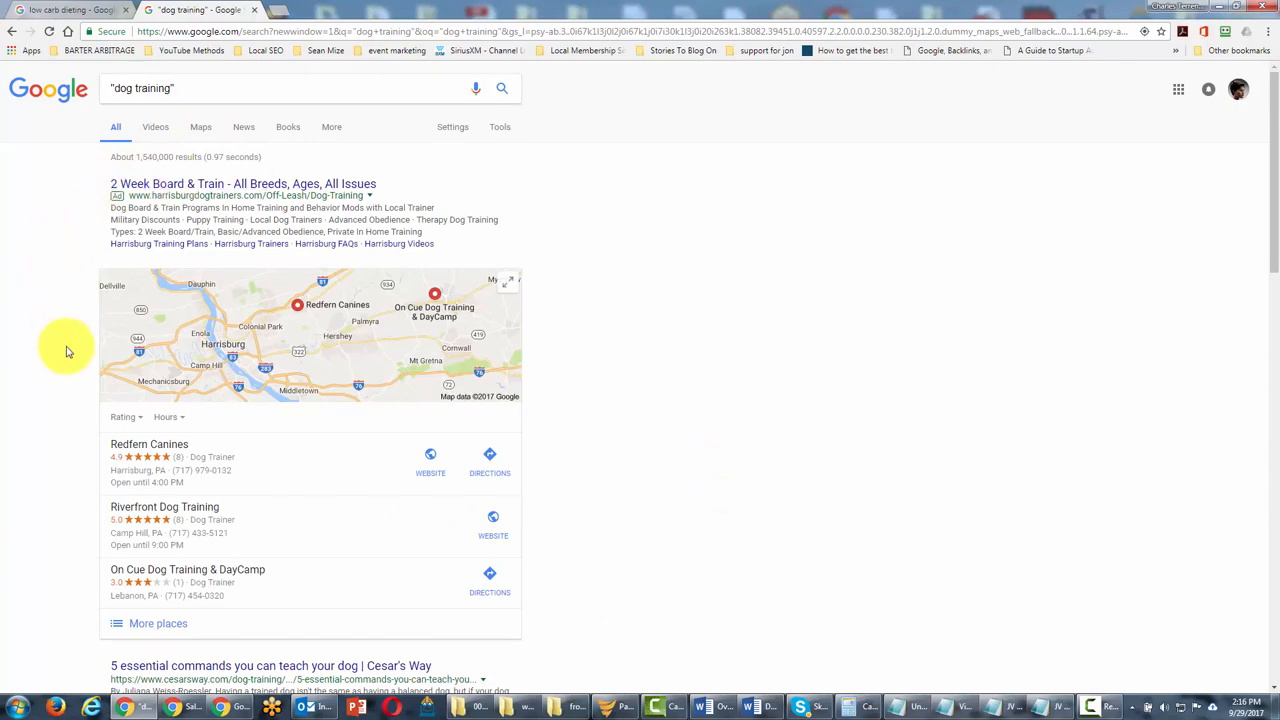
pyautogui.scroll(-3)
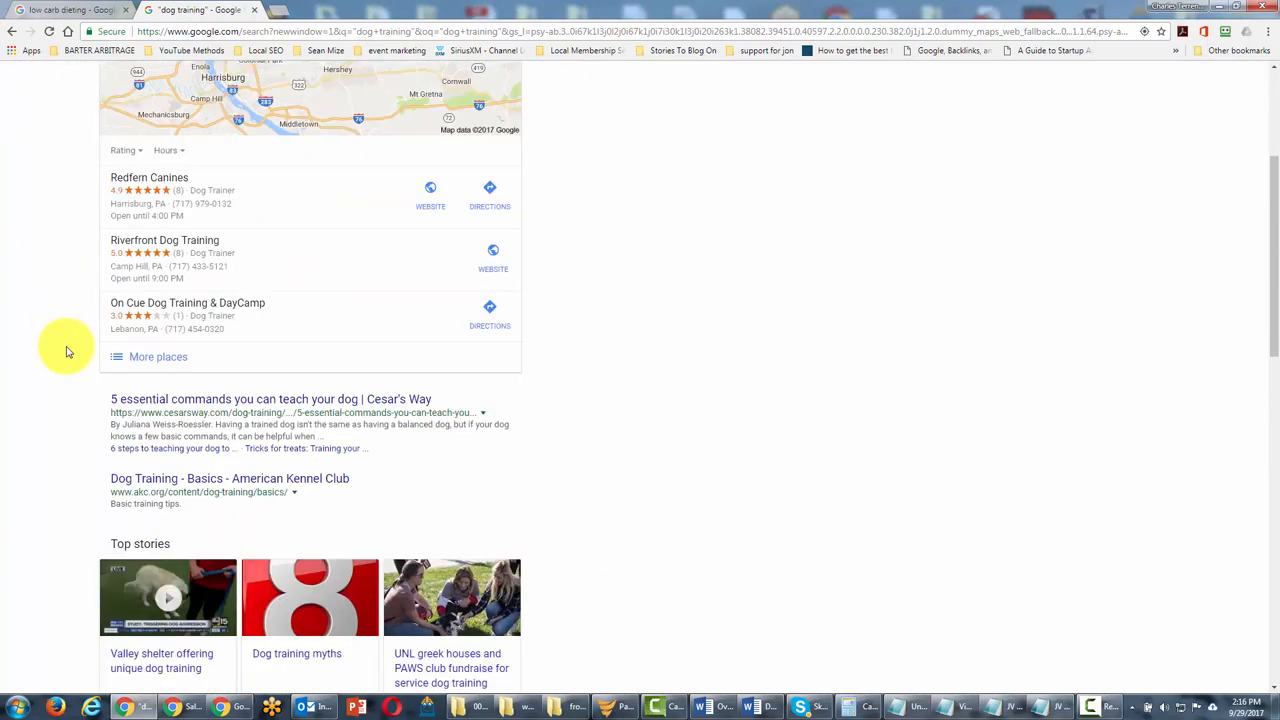